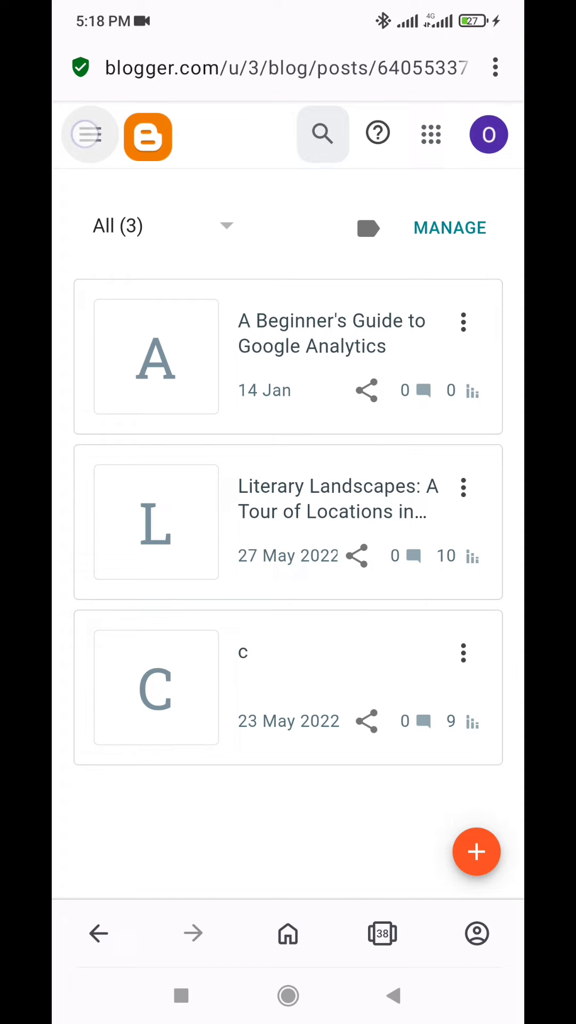
# - Reach the blog's Theme page from the navigation menu
pyautogui.click(89, 135)
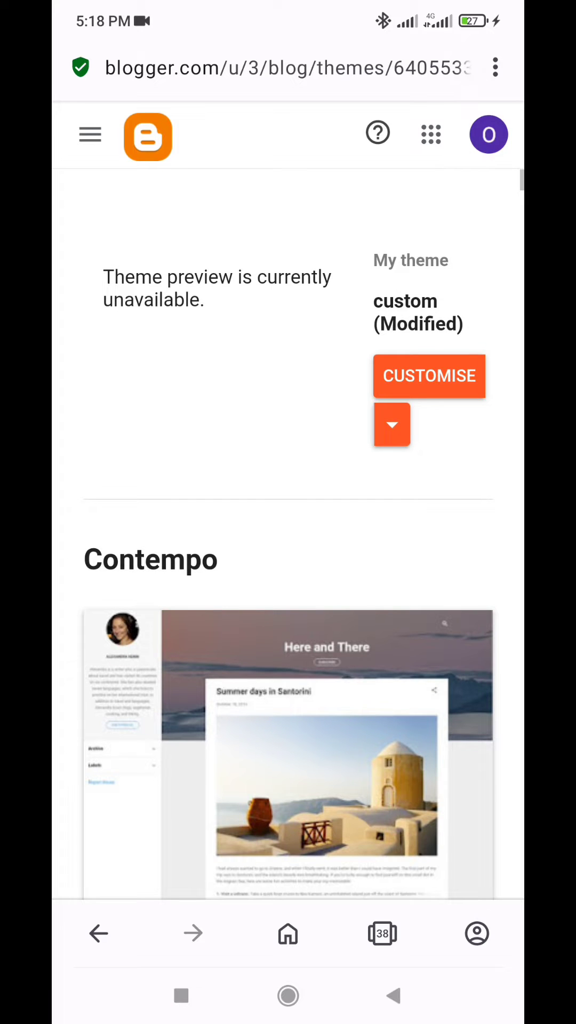
pyautogui.click(392, 424)
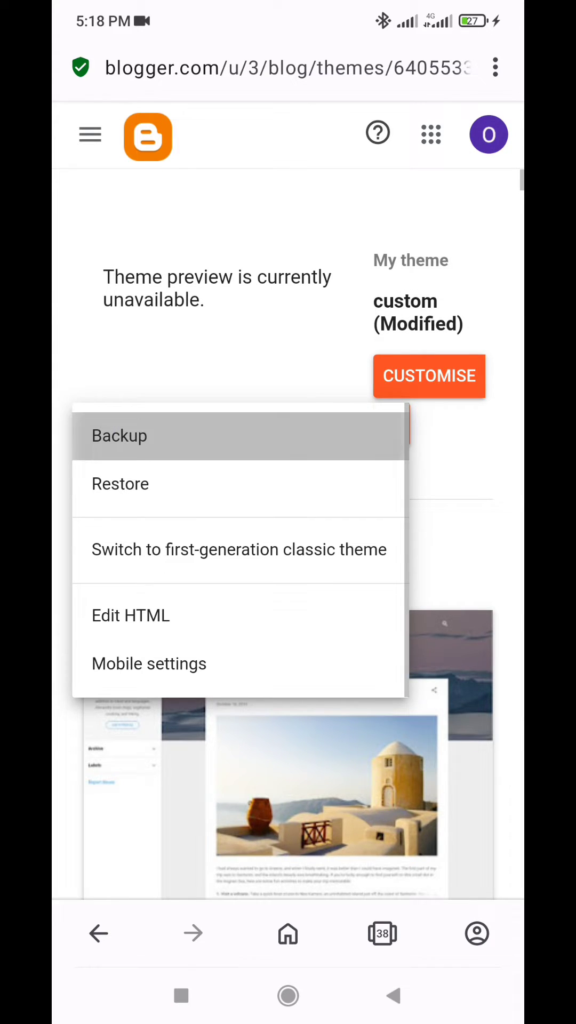
pyautogui.click(119, 435)
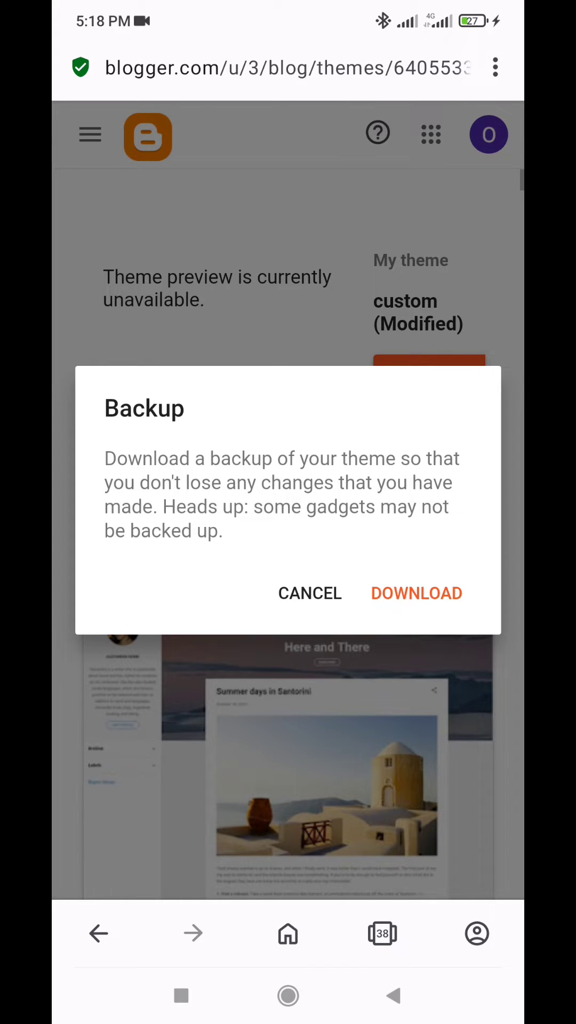
pyautogui.click(309, 593)
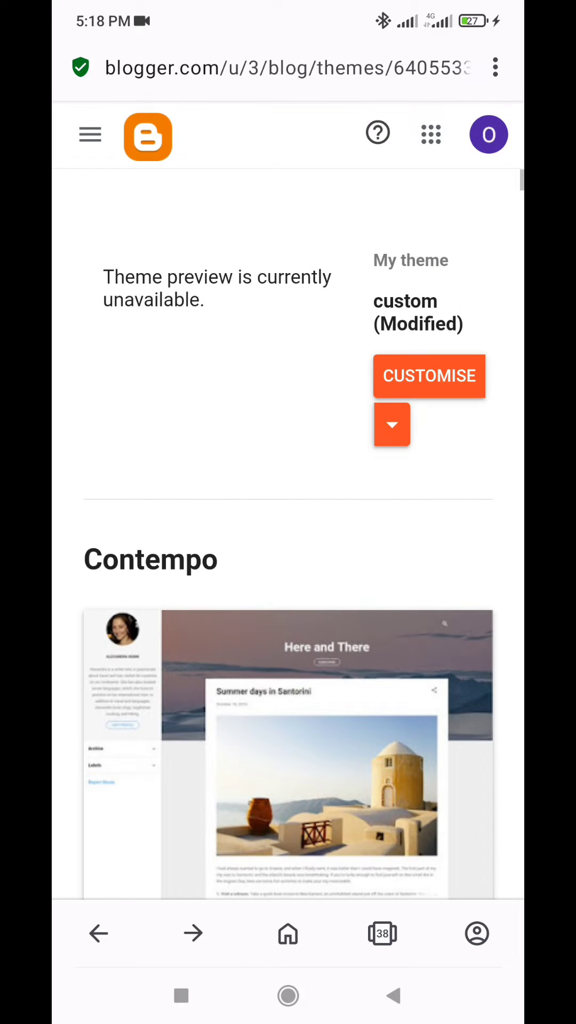
# - Open the theme's HTML source in the editor via Edit HTML
pyautogui.click(391, 425)
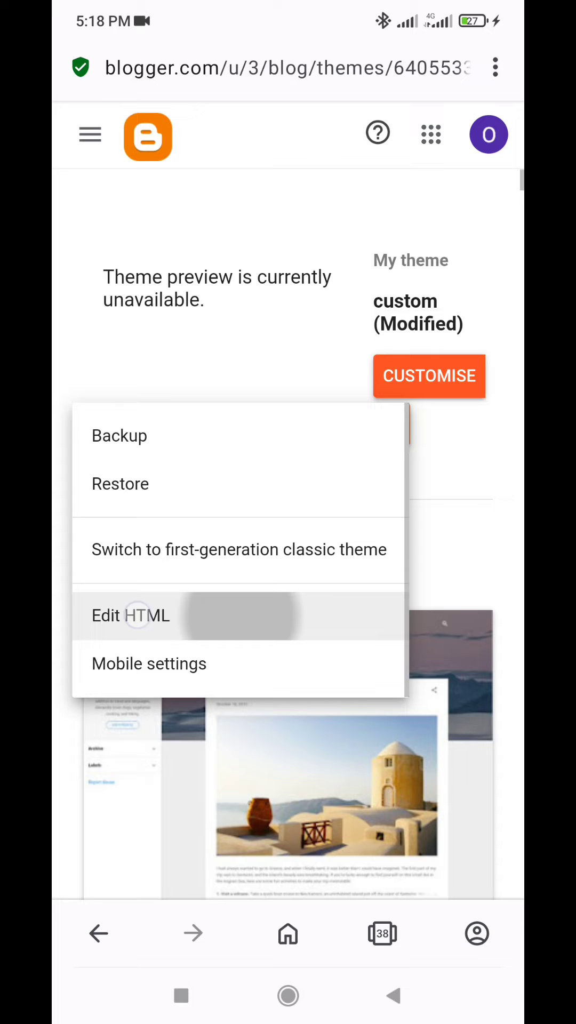
pyautogui.click(130, 616)
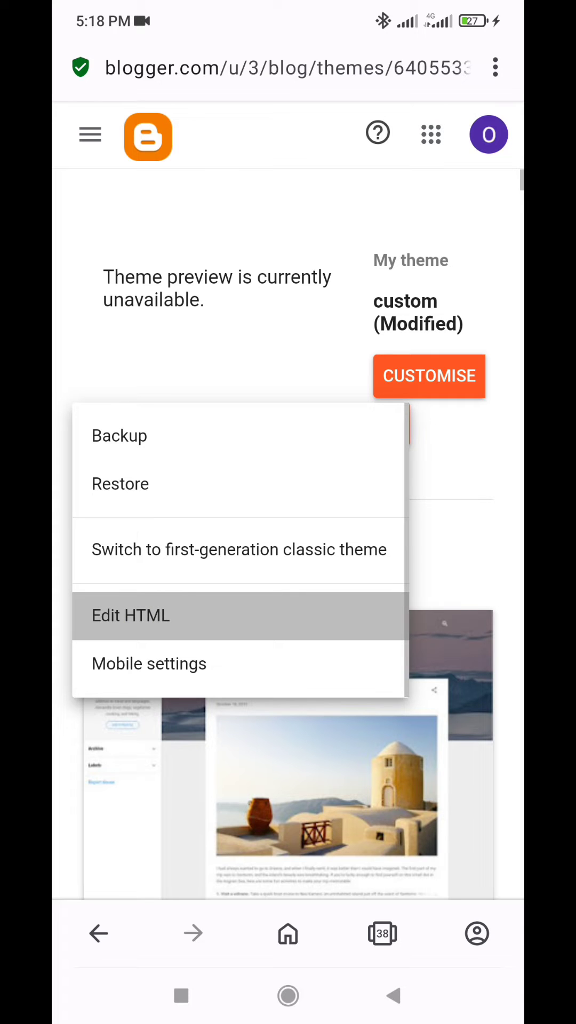
pyautogui.click(130, 614)
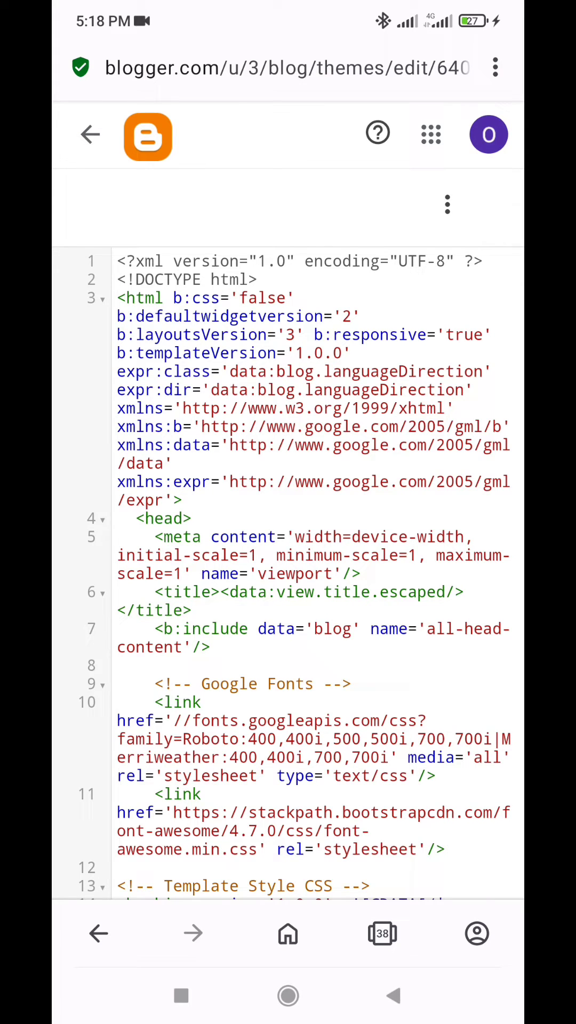
# - Paste the ShareThis script on the line below <head> and save the theme
pyautogui.scroll(-3)
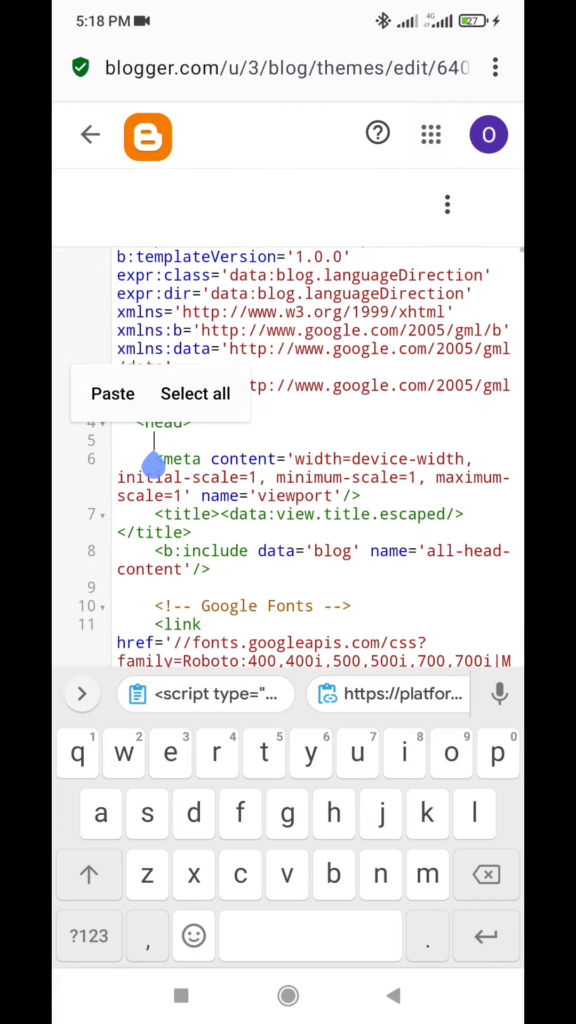
pyautogui.click(112, 394)
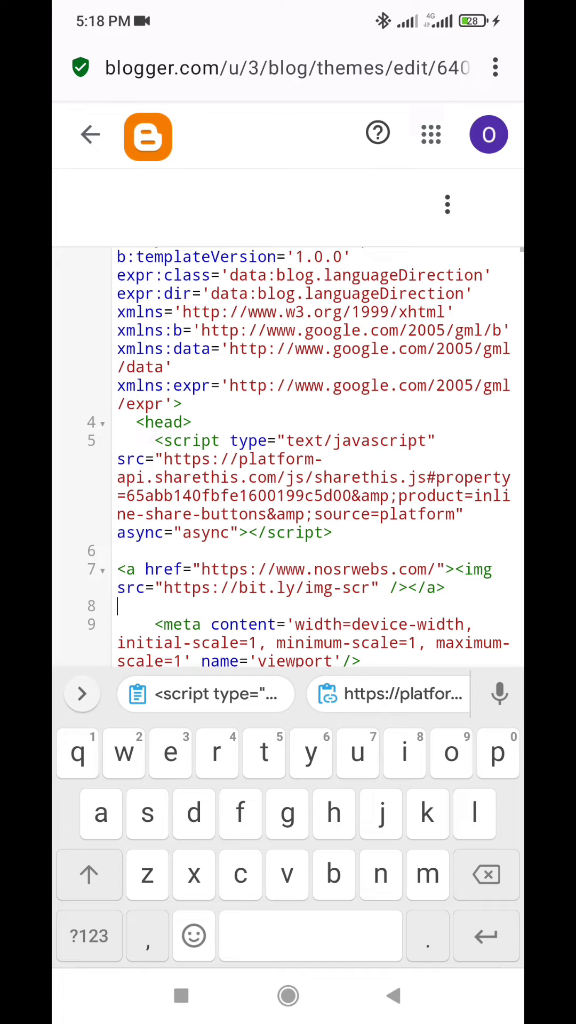
pyautogui.click(447, 205)
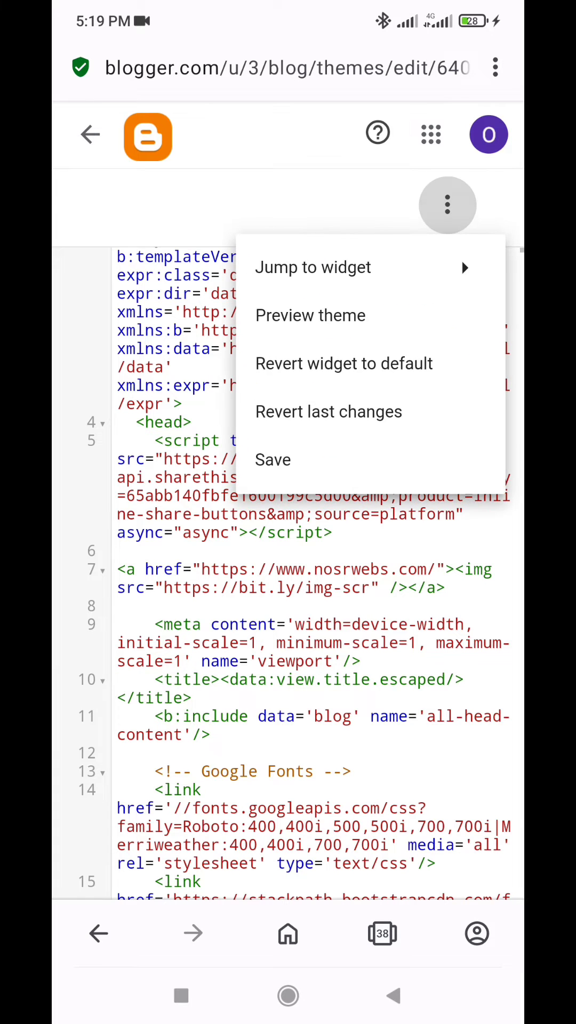
pyautogui.click(272, 460)
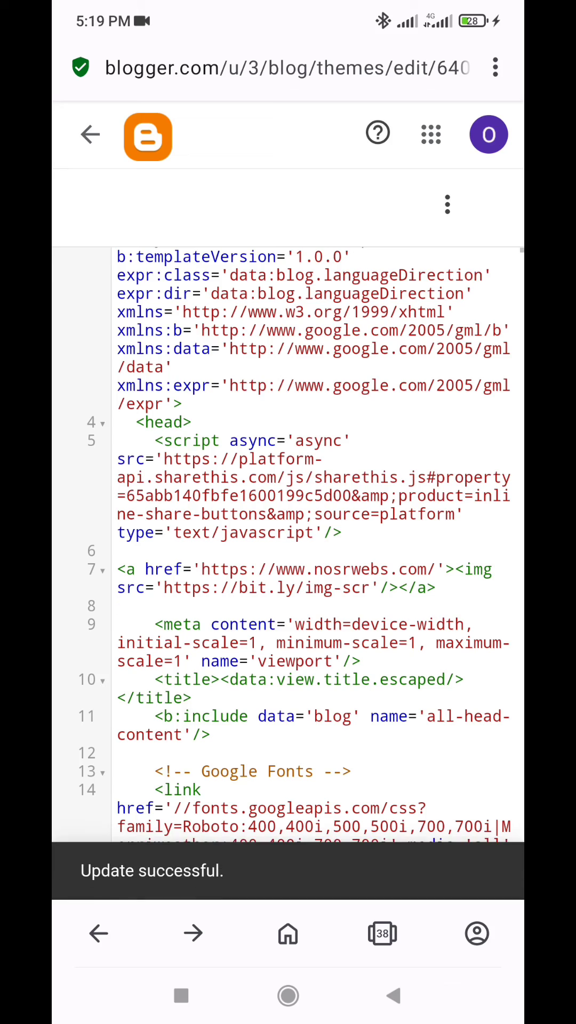
# - View the Google Analytics guide post to confirm the share buttons appear beneath it
pyautogui.click(90, 135)
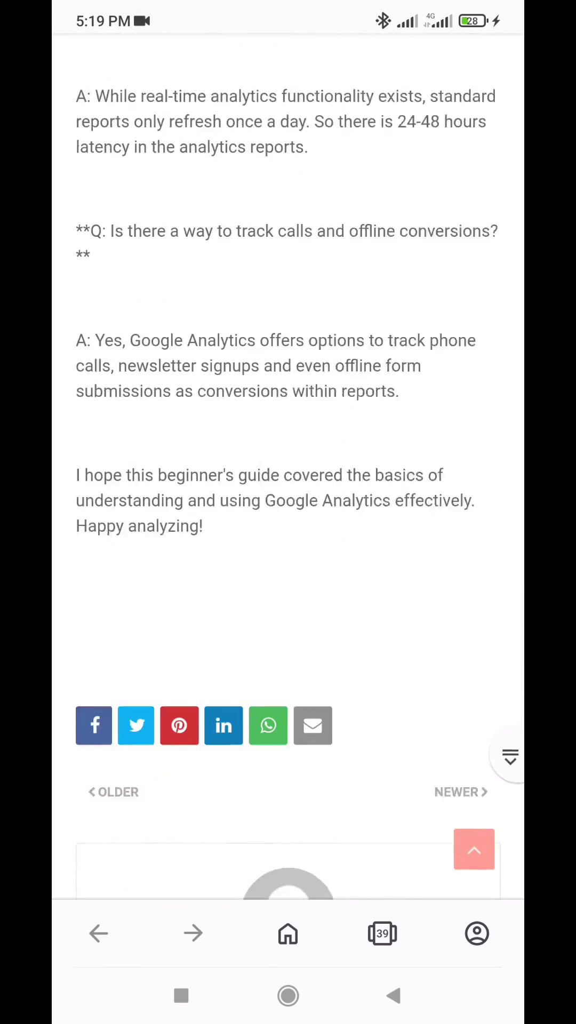
pyautogui.scroll(-3)
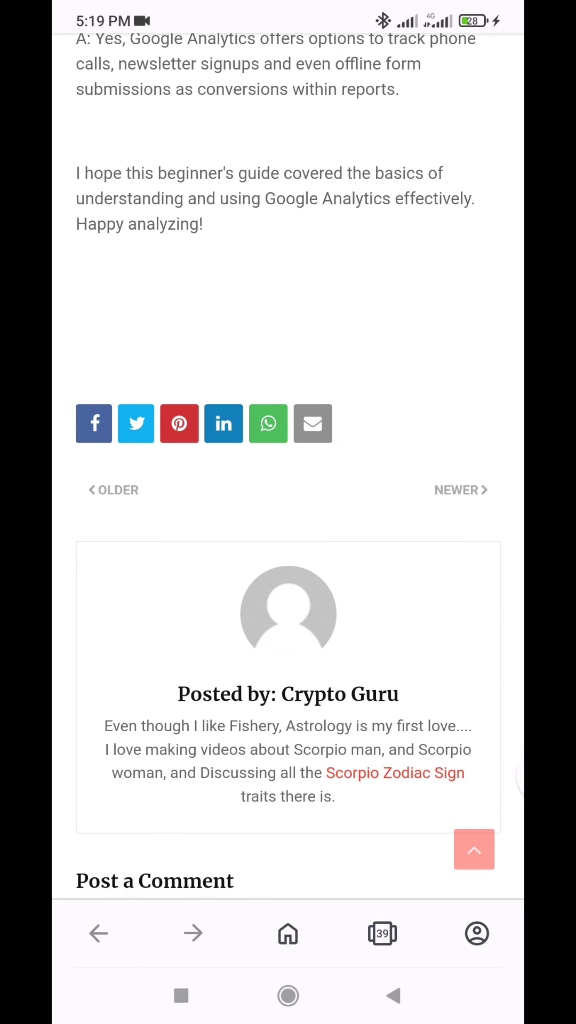